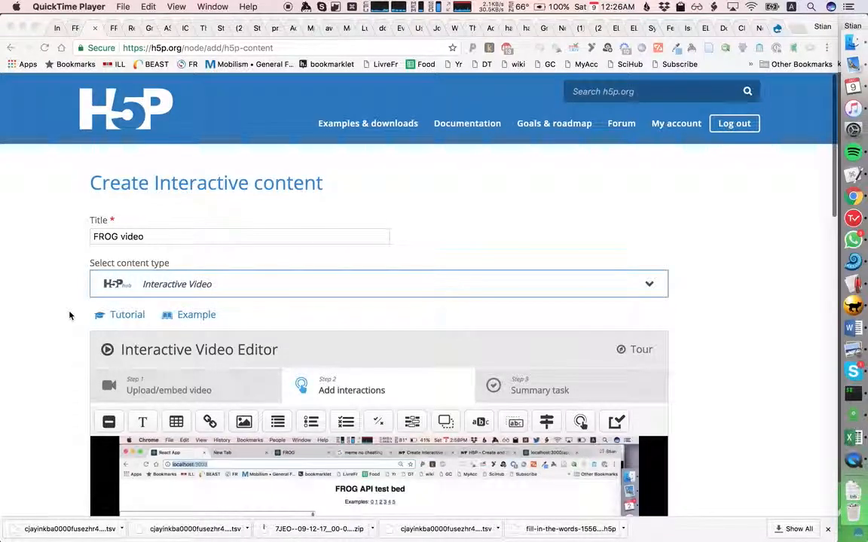
Step: Review the FROG video preview and advance to the Summary task, dismissing its tip
scroll("down", 3)
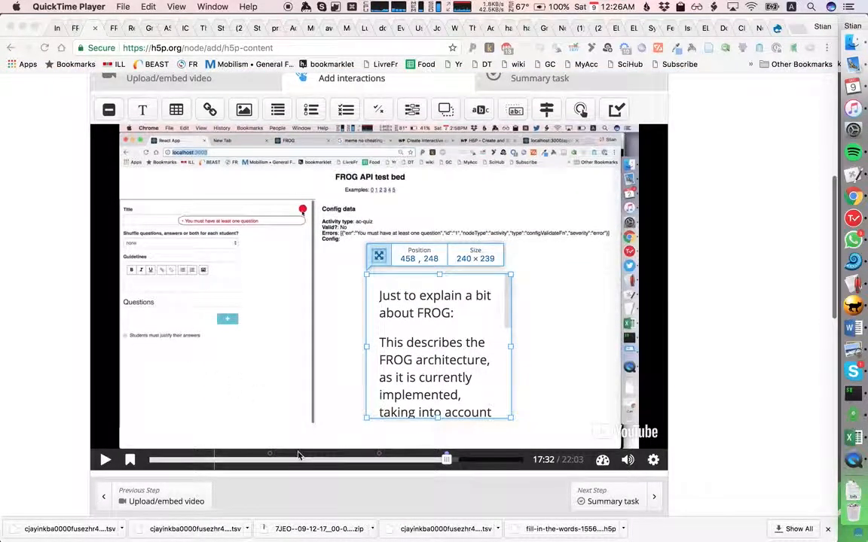
mouse_move(271, 455)
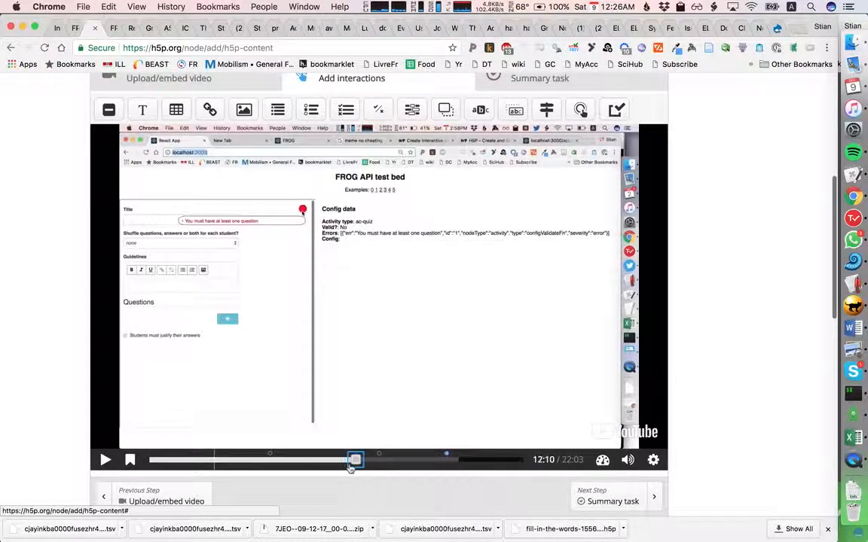
left_click_drag(356, 460, 329, 460)
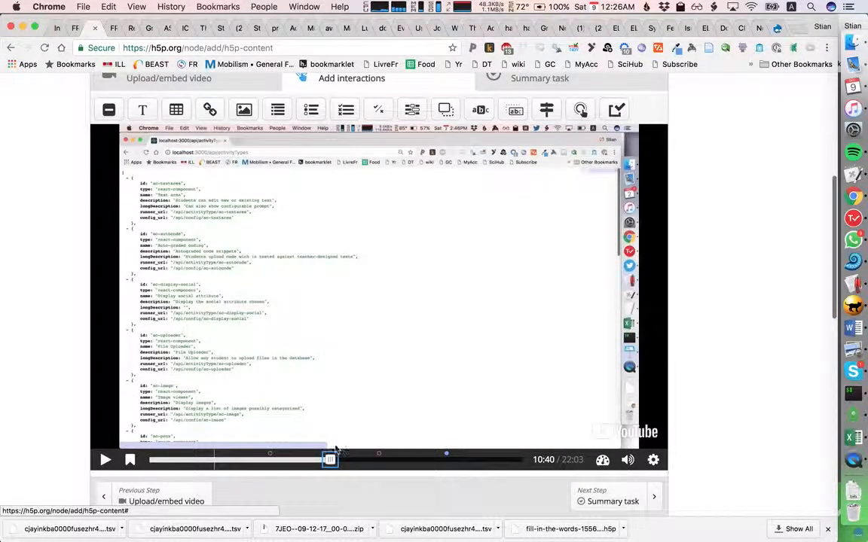
mouse_move(142, 110)
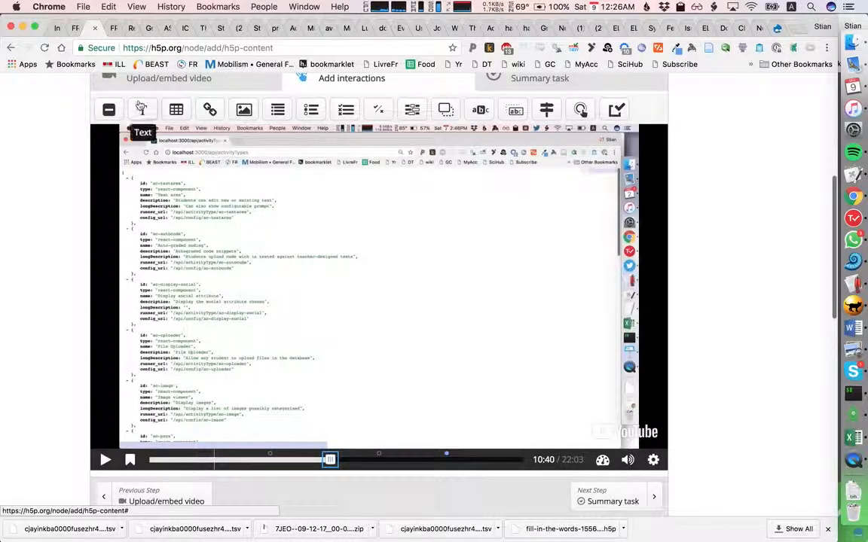
scroll("down", 3)
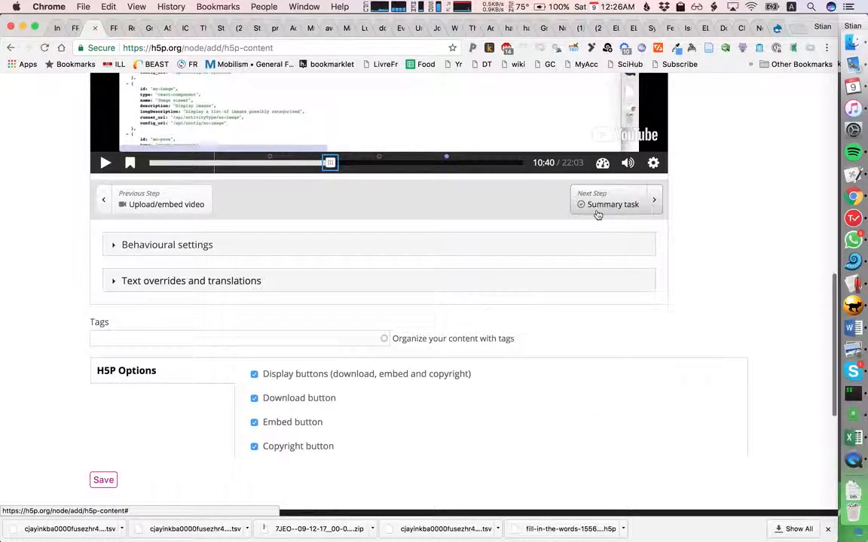
left_click(612, 205)
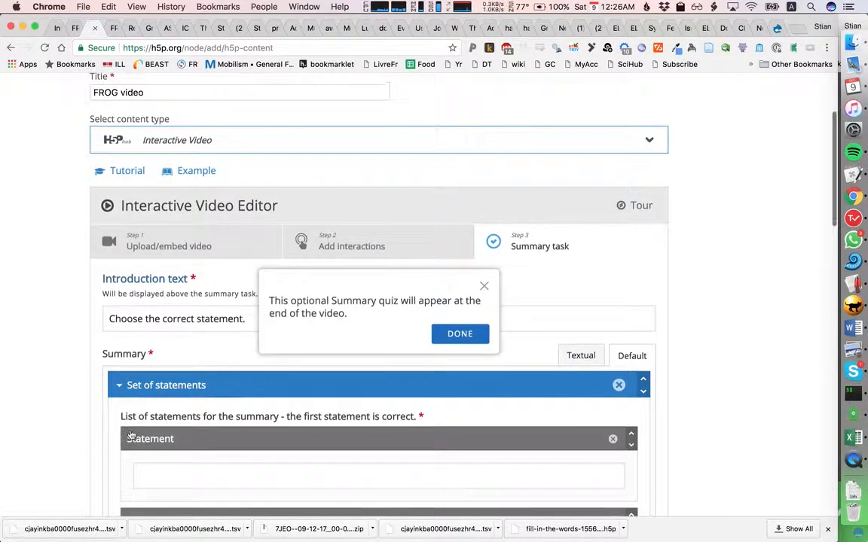
left_click(460, 335)
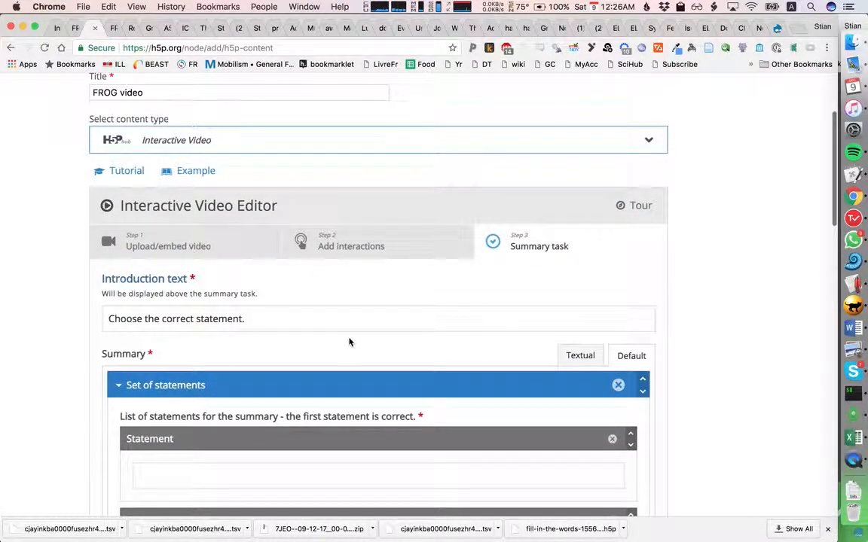
Step: Save the FROG video interactive content so its published page shows the player
scroll("down", 3)
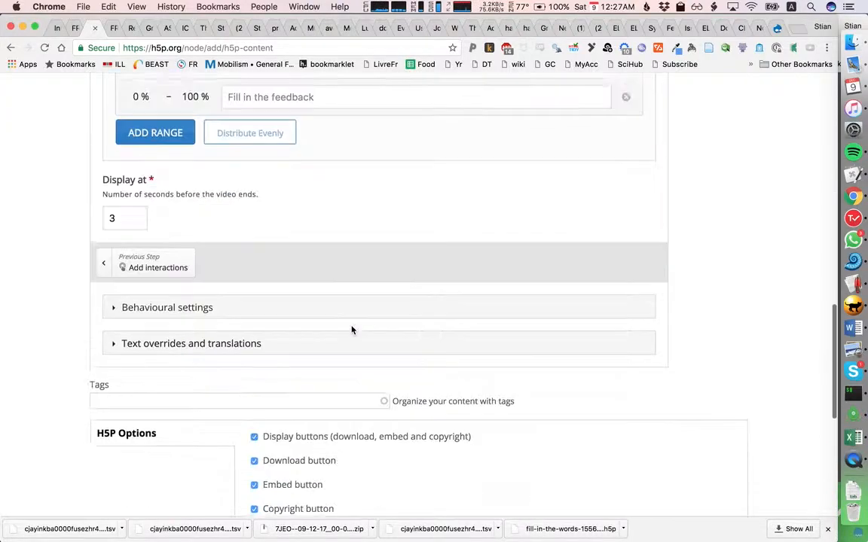
left_click(102, 177)
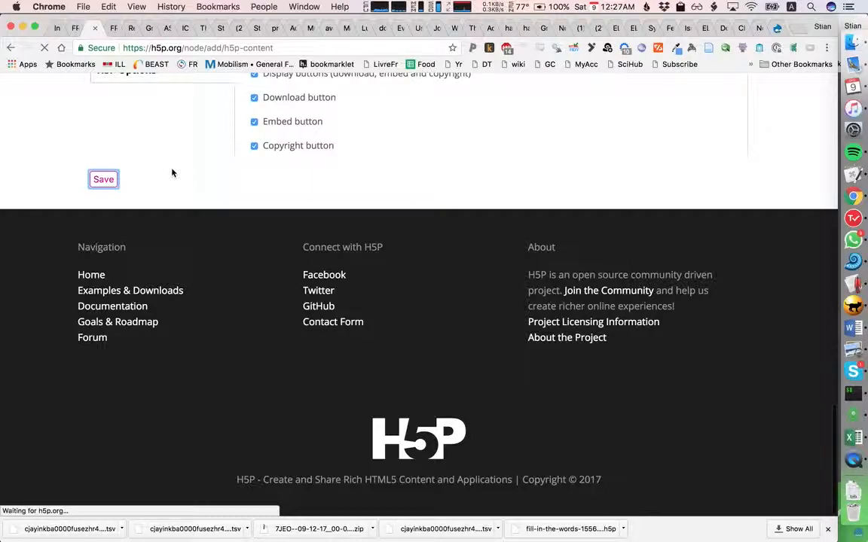
left_click(102, 177)
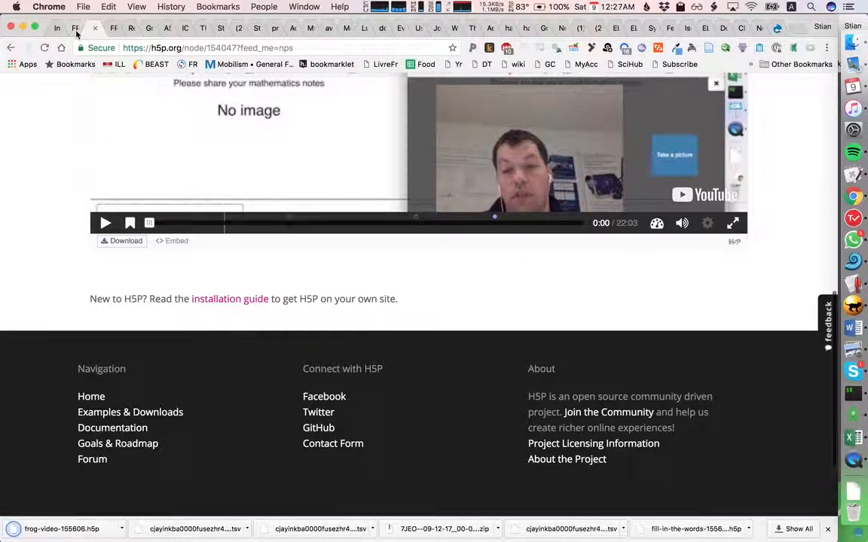
Step: Return to the FROG graph editor with the Quiz, FROG video and Nice video activities
left_click(97, 27)
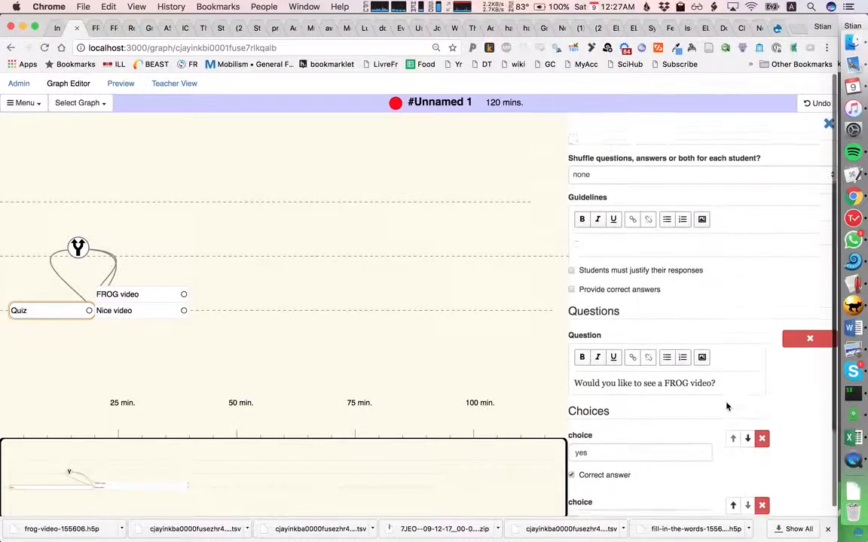
Step: Review the performance operator routing high performers to FROG video and others to Nice video
scroll("down", 3)
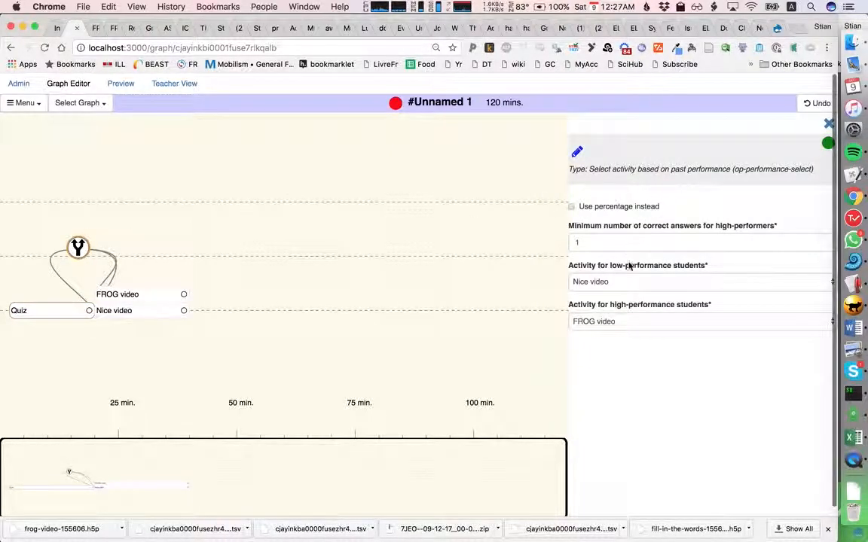
mouse_move(616, 328)
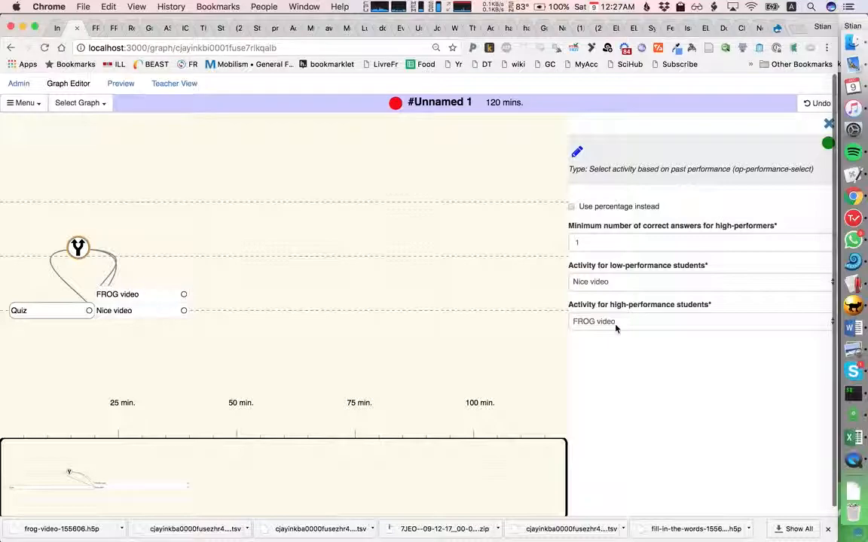
mouse_move(154, 282)
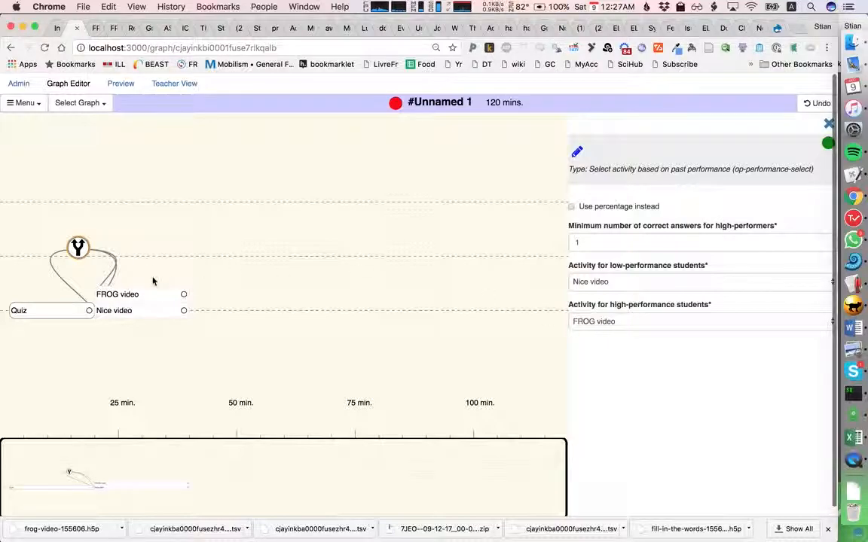
mouse_move(139, 304)
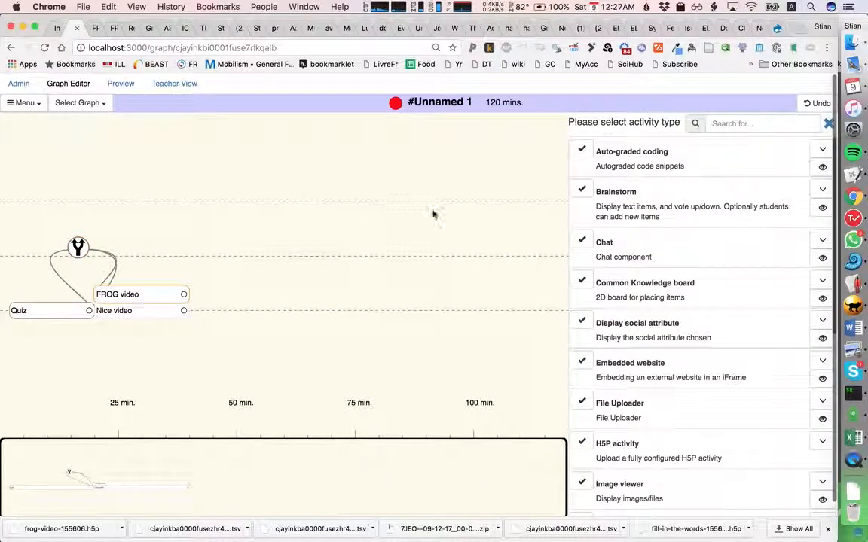
scroll("down", 3)
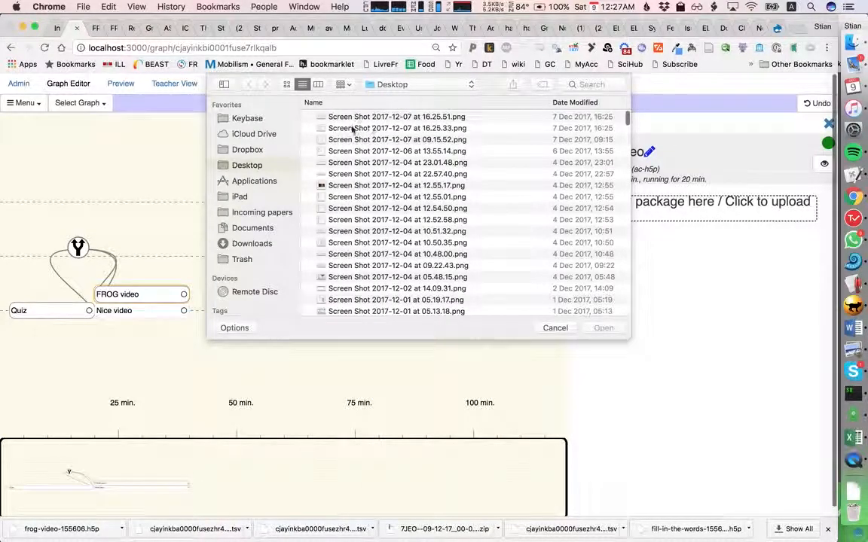
left_click(252, 244)
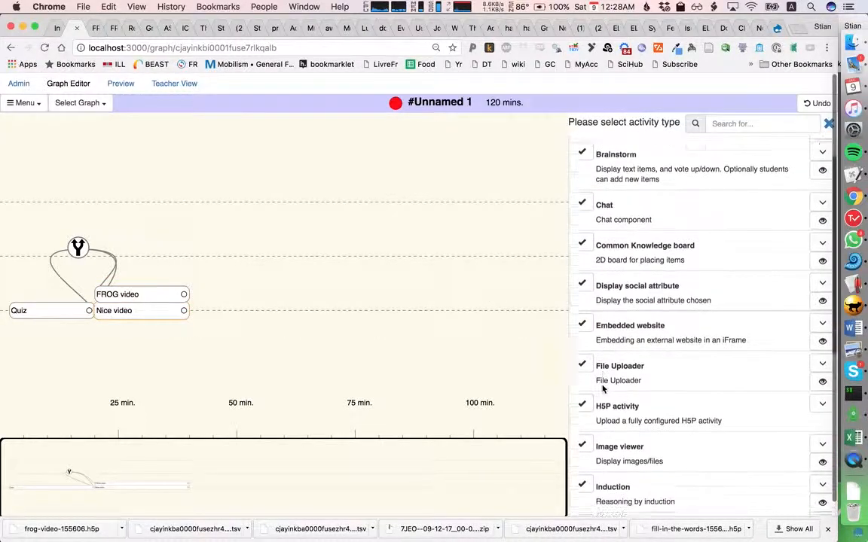
Step: Make Nice video an H5P activity and search Downloads for the h5p package to upload
left_click(617, 407)
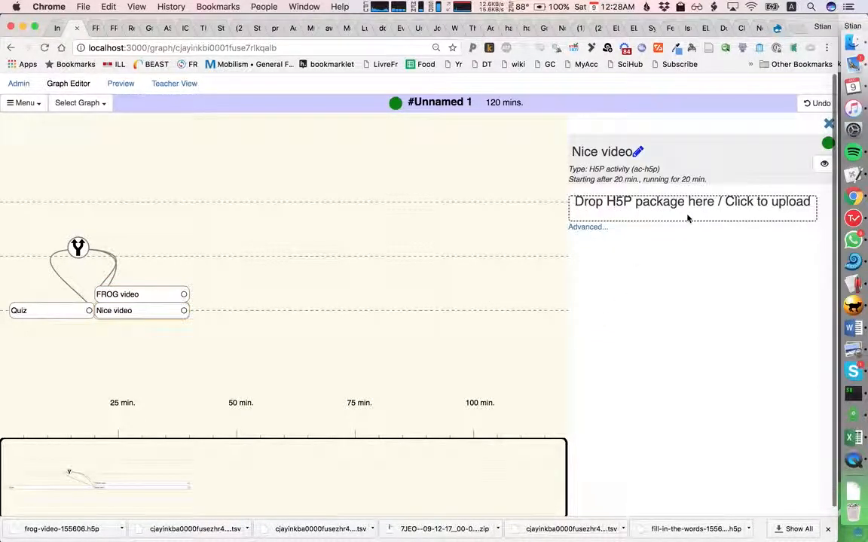
left_click(691, 208)
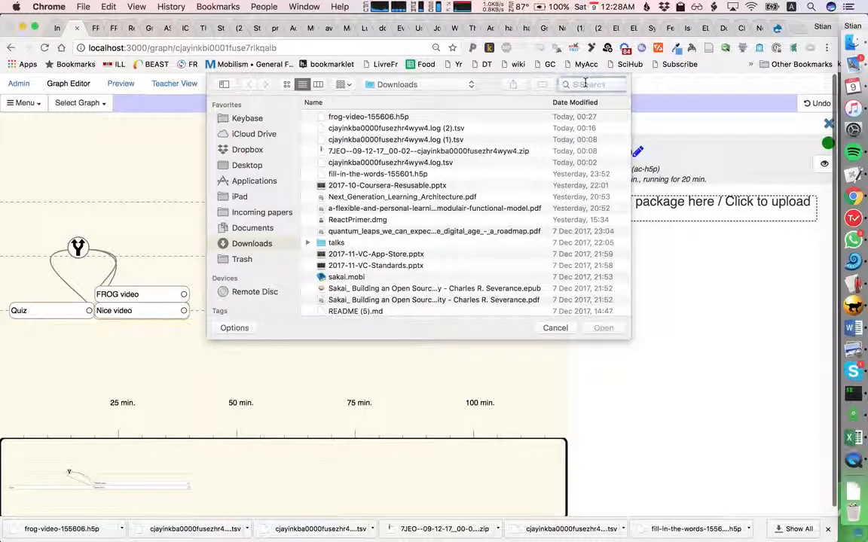
type("h5p")
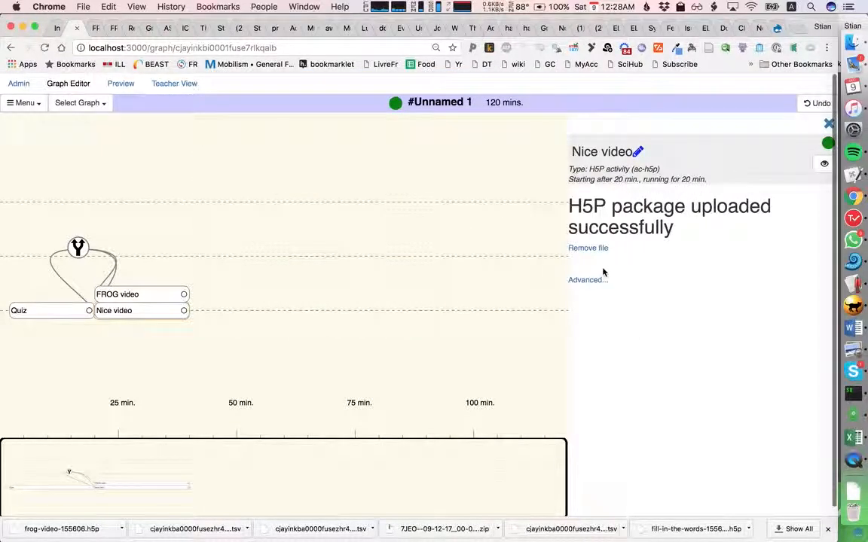
mouse_move(259, 196)
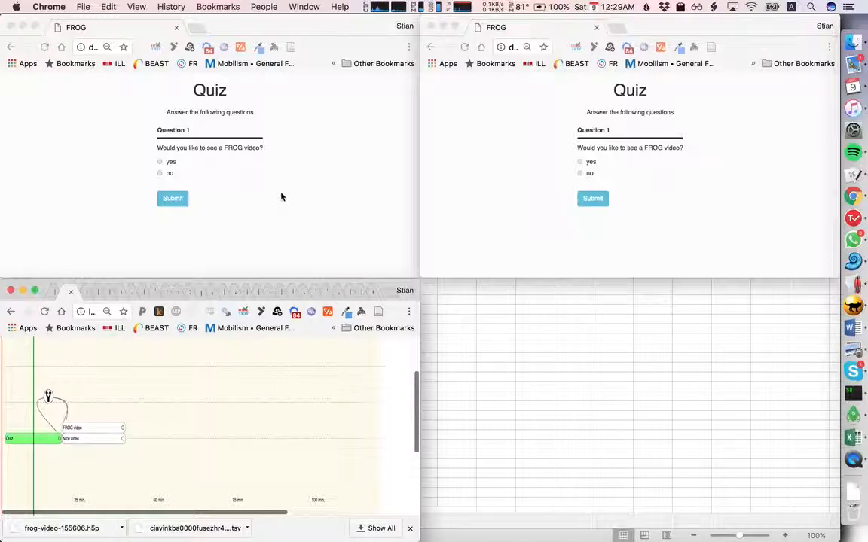
mouse_move(240, 189)
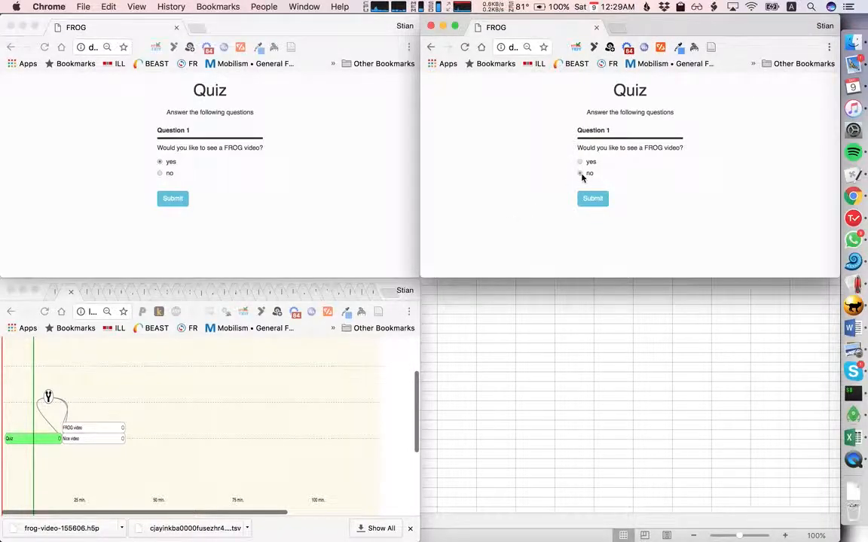
Step: Answer no on the quiz for the second student
left_click(580, 173)
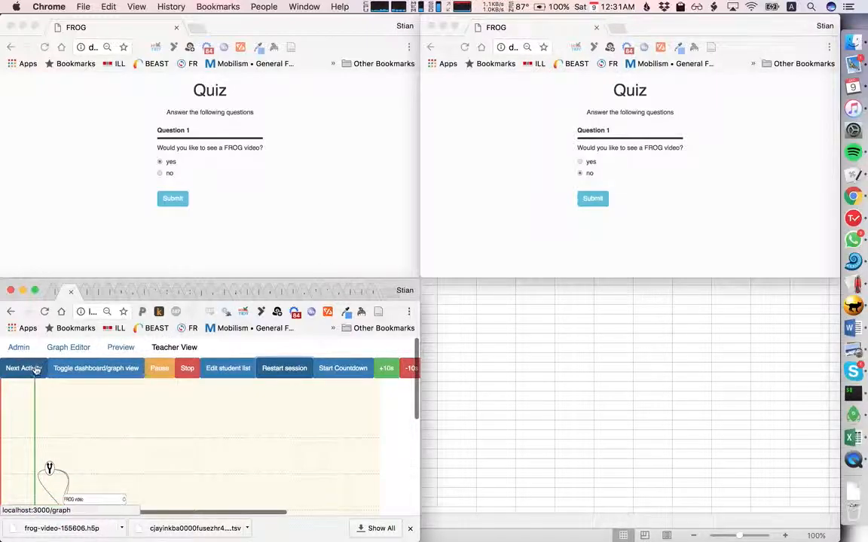
Step: Advance the class, then answer the FROG video's sliced-bread and 'Is FROG great?' True questions
left_click(24, 368)
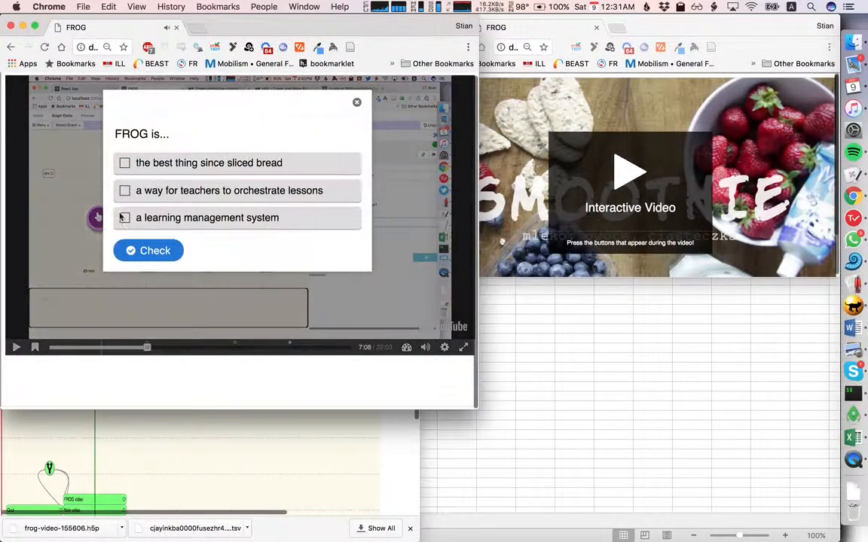
left_click(123, 163)
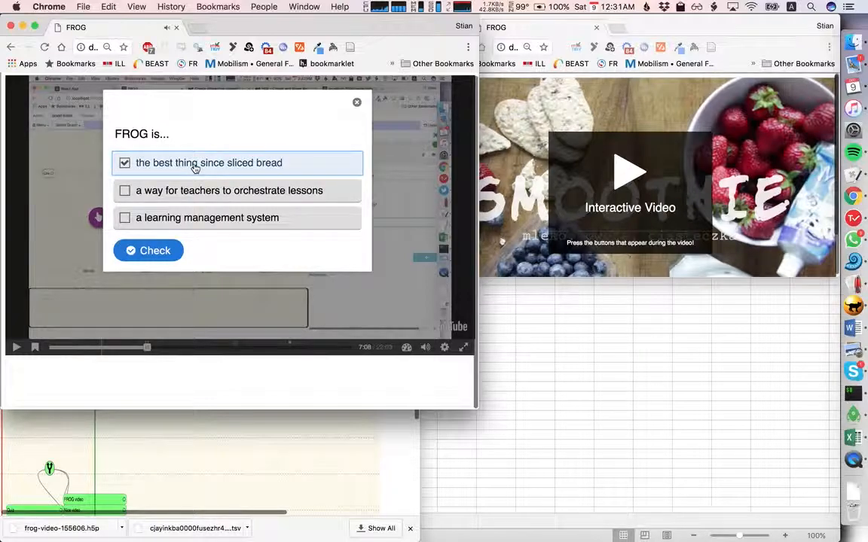
left_click(147, 250)
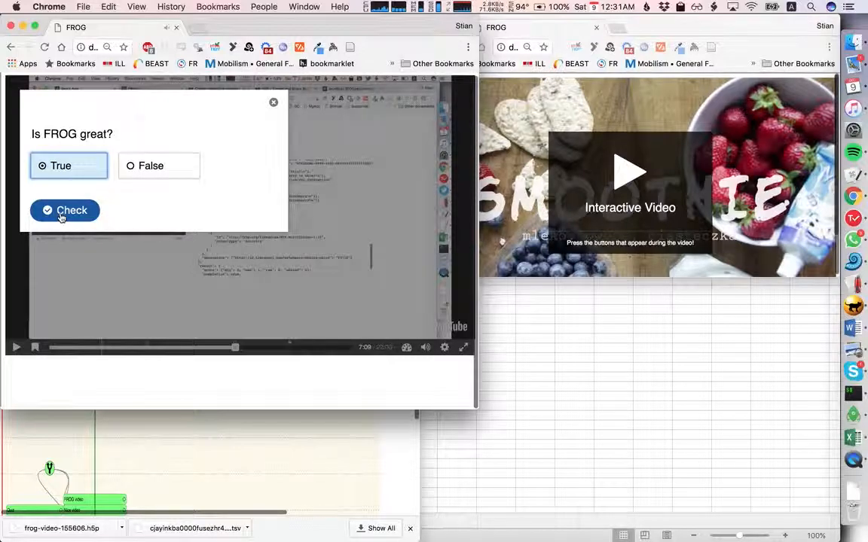
left_click(64, 211)
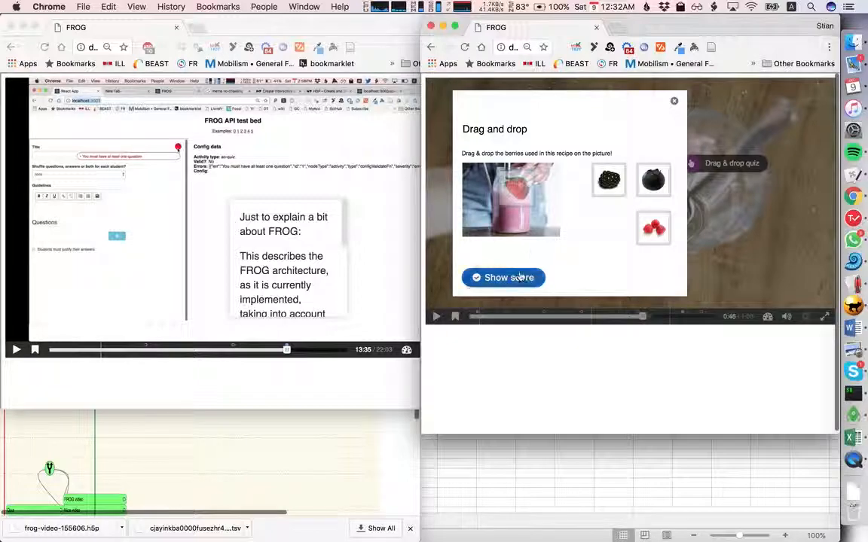
Step: Score the berry drag-and-drop answer in the smoothie video, giving 0 of 1 points
left_click(504, 277)
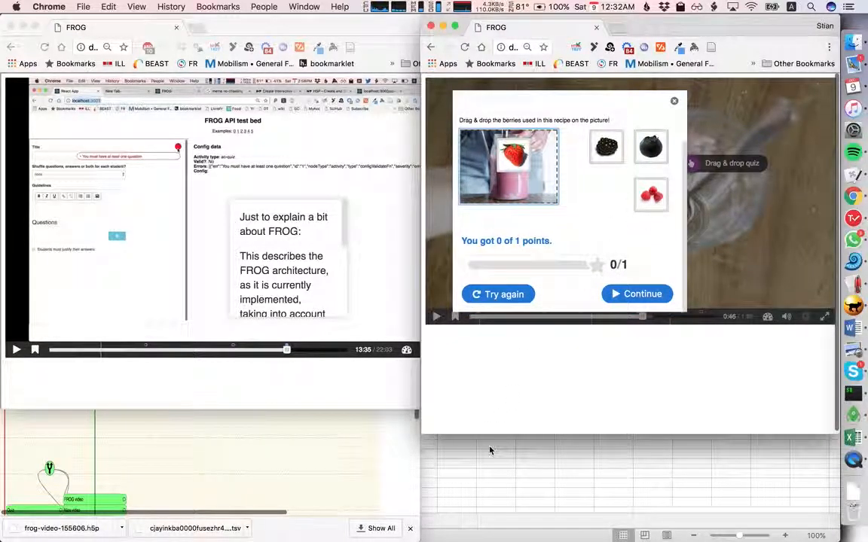
mouse_move(389, 490)
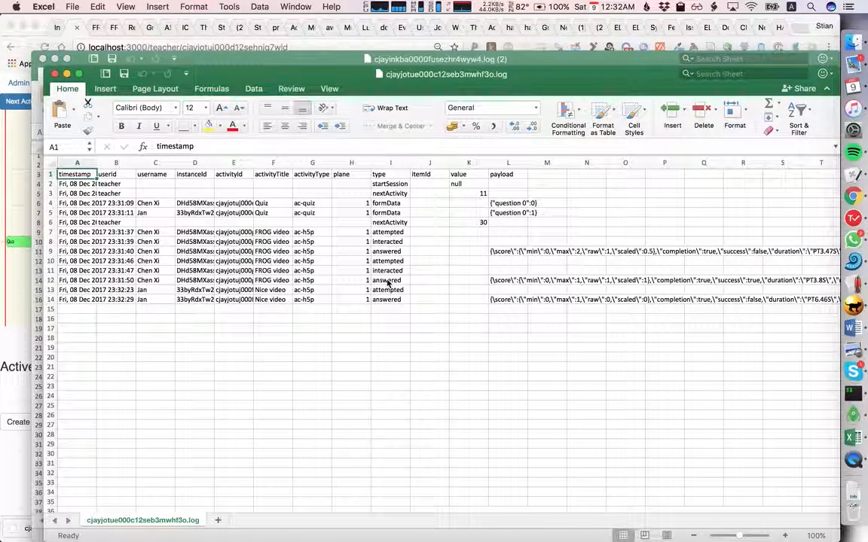
mouse_move(446, 301)
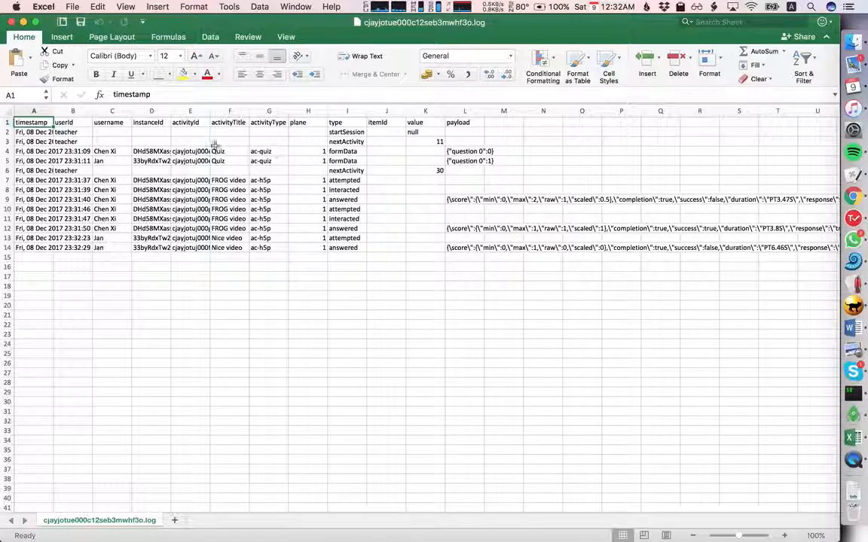
mouse_move(405, 149)
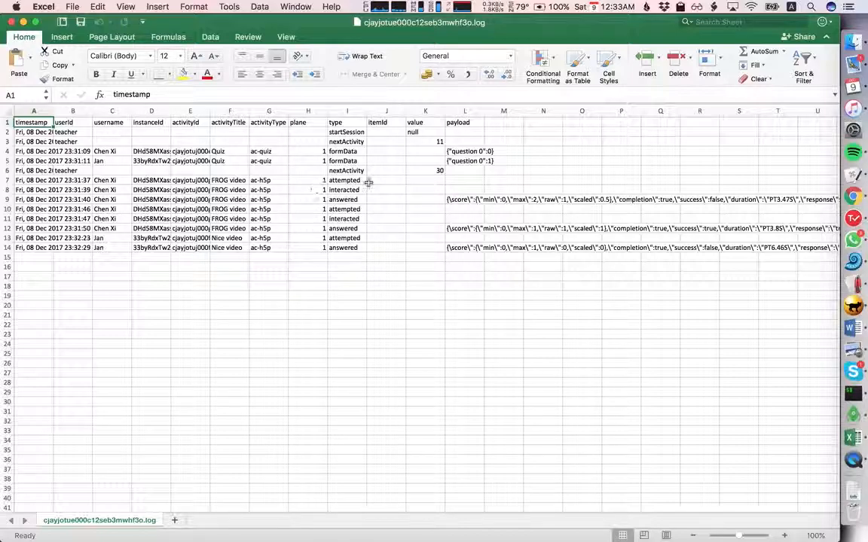
mouse_move(373, 188)
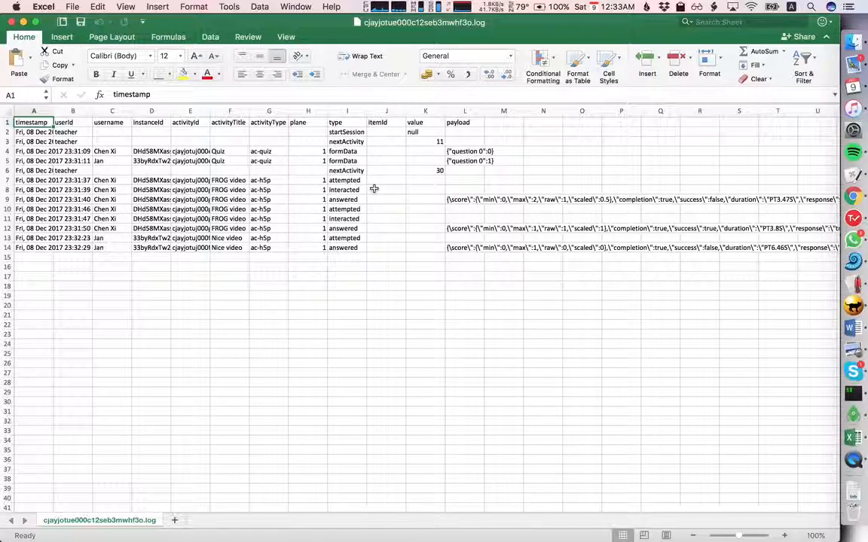
mouse_move(404, 193)
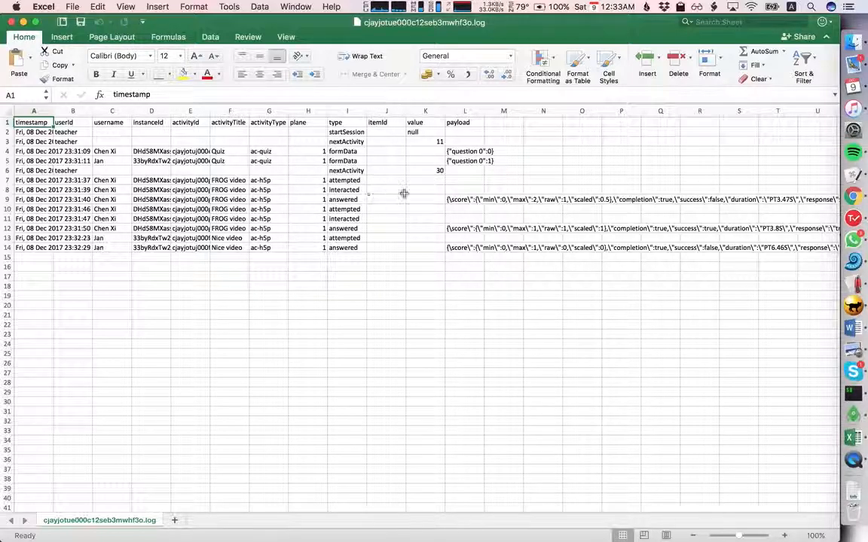
mouse_move(495, 207)
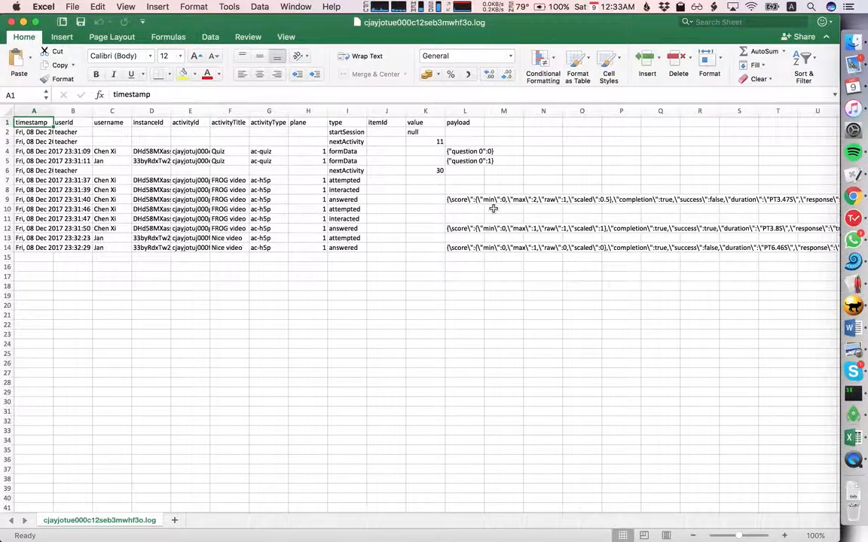
Step: Scroll across the event log's timestamp, type and payload columns in Excel
scroll("right", 3)
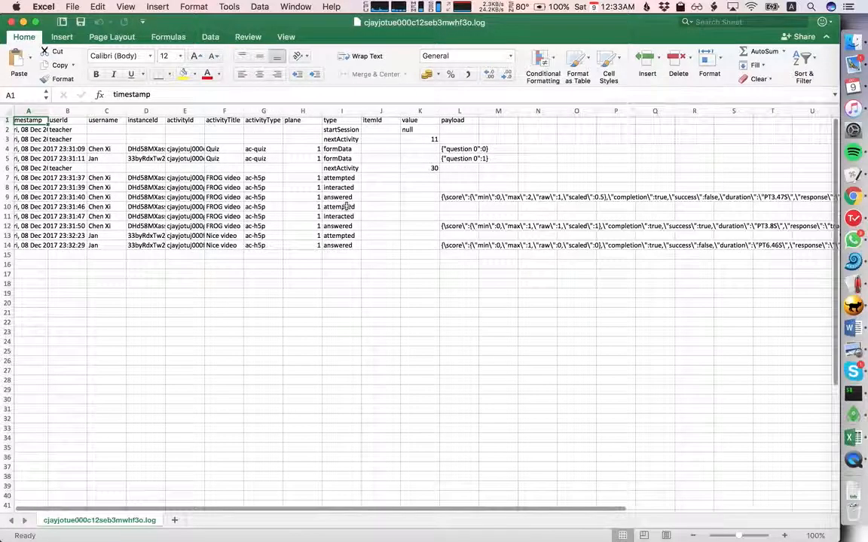
mouse_move(389, 229)
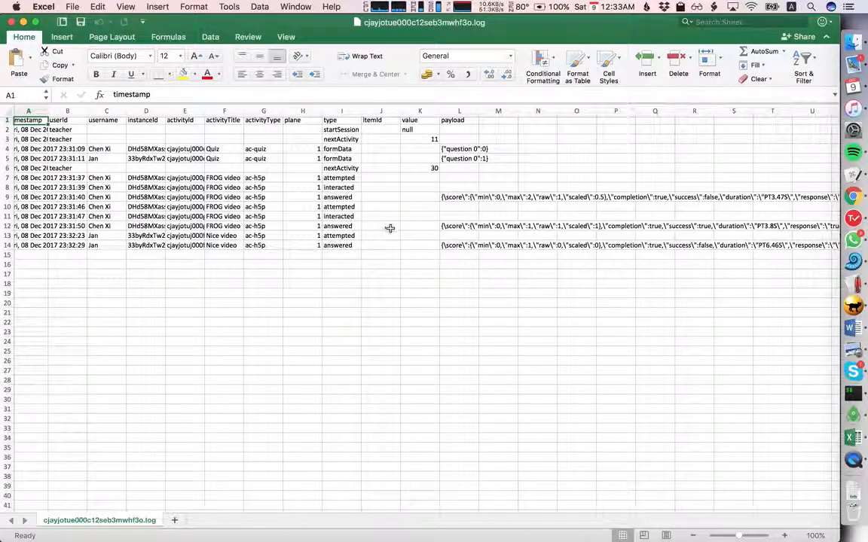